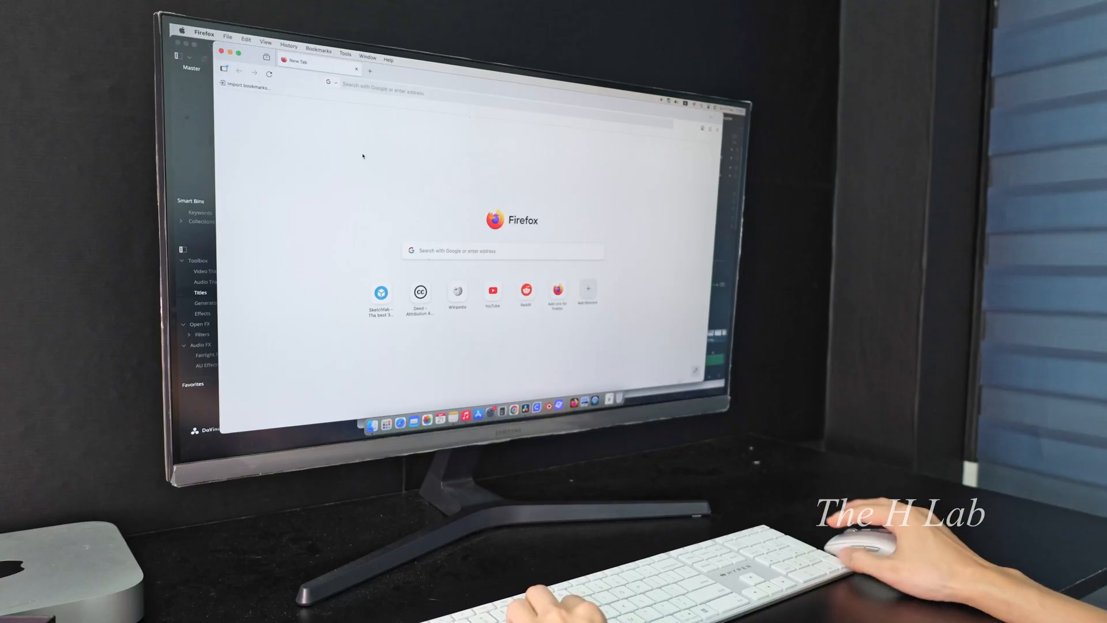
{"action": "type", "text": "sketchfab.com/"}
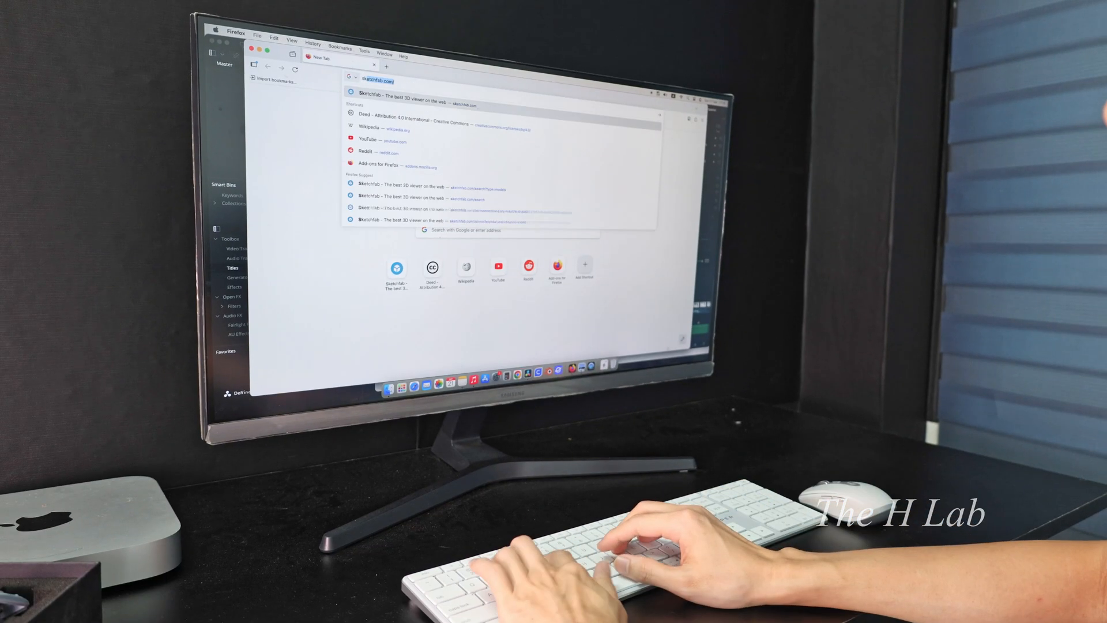